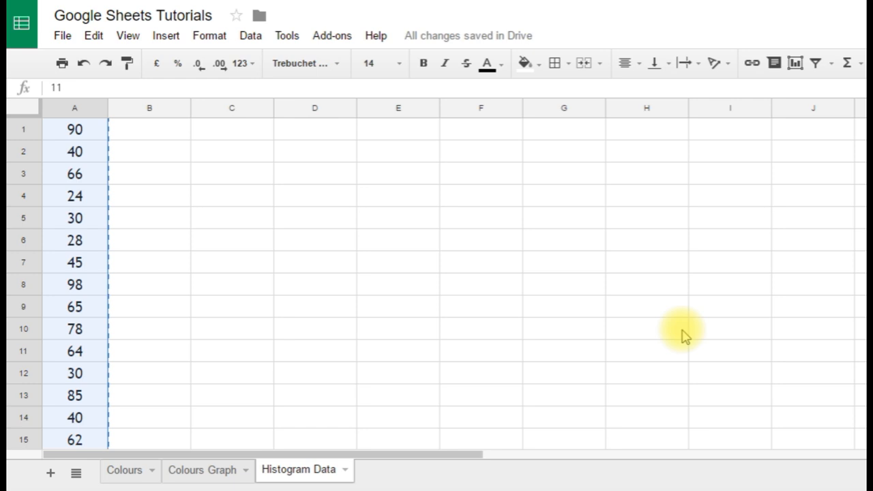
pyautogui.moveTo(341, 202)
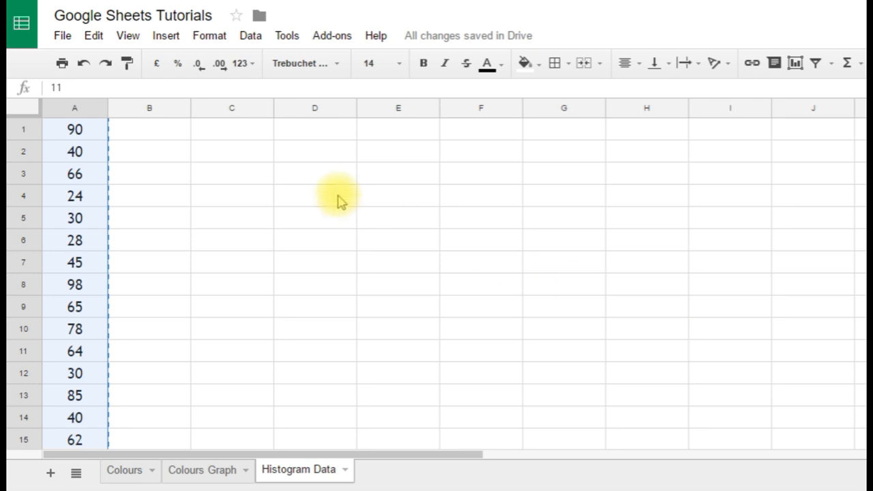
# Select the whole column A of test scores as the chart data
pyautogui.click(74, 130)
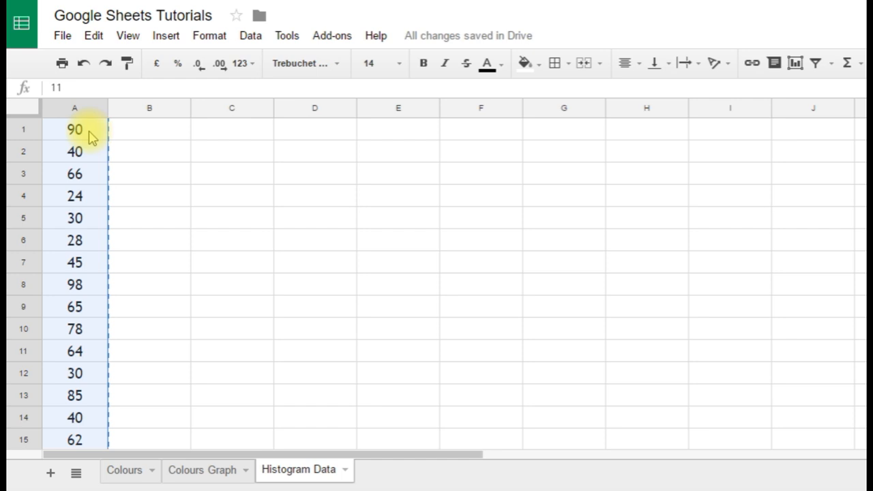
pyautogui.scroll(-3)
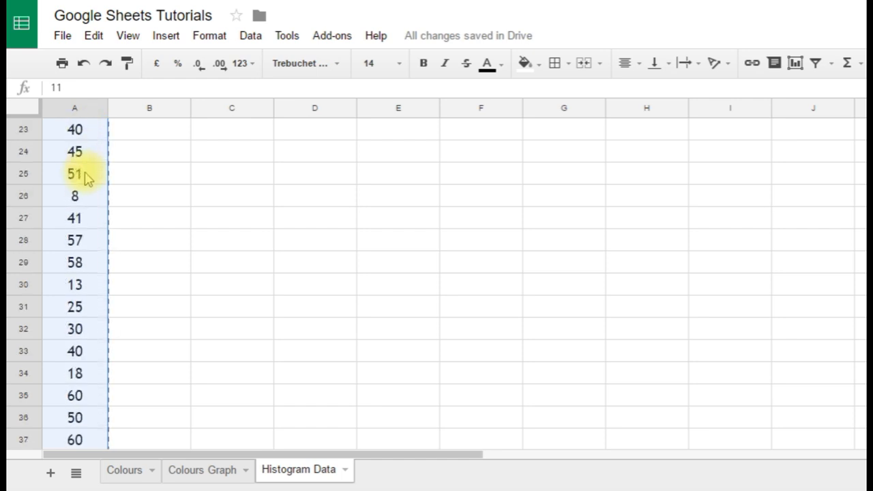
pyautogui.scroll(-3)
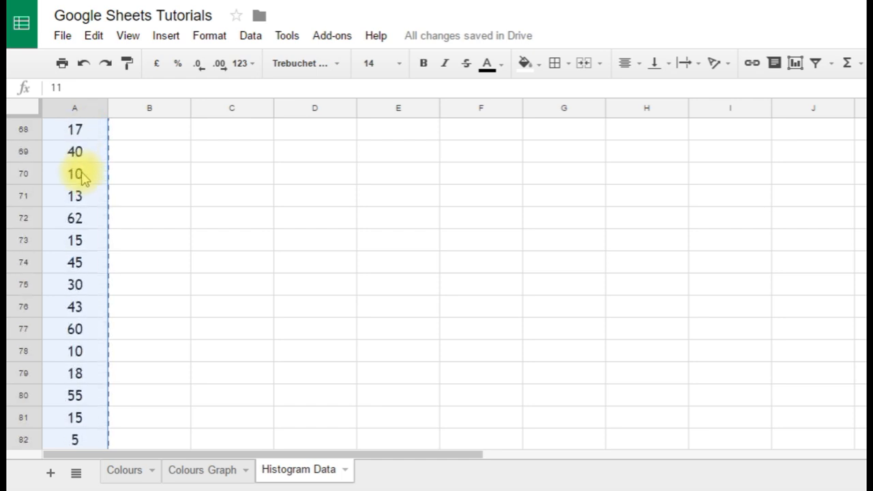
pyautogui.scroll(-3)
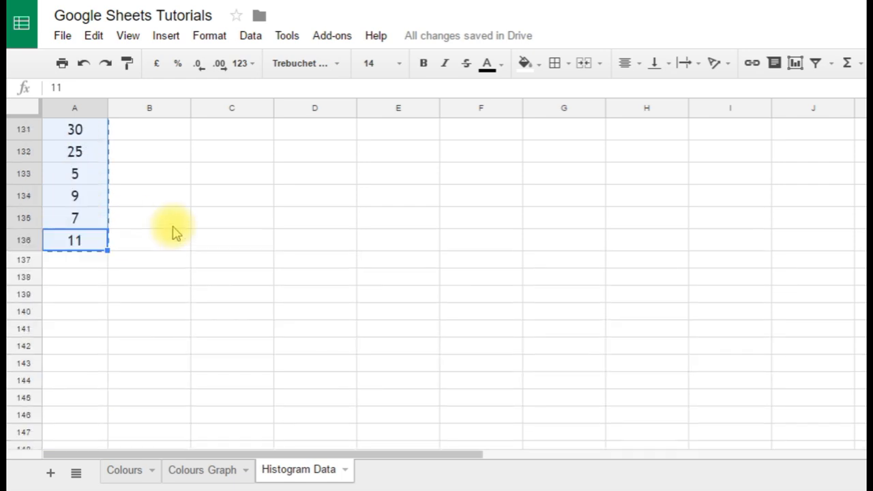
pyautogui.scroll(3)
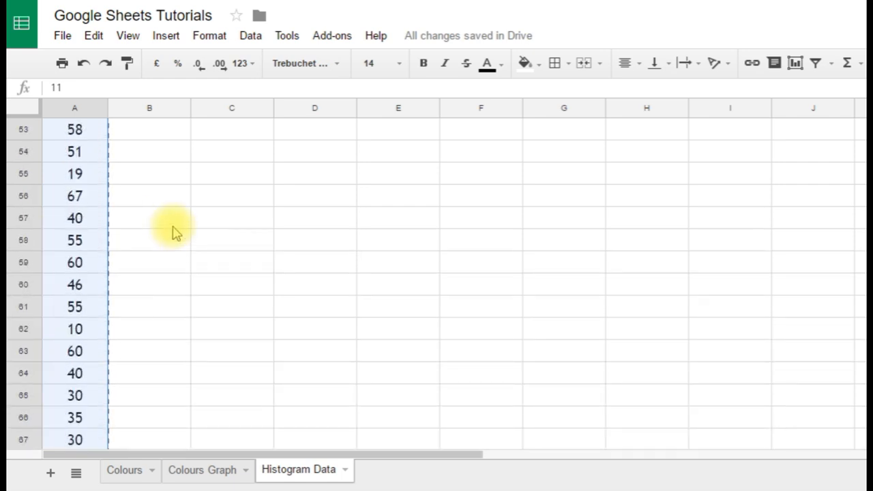
pyautogui.scroll(3)
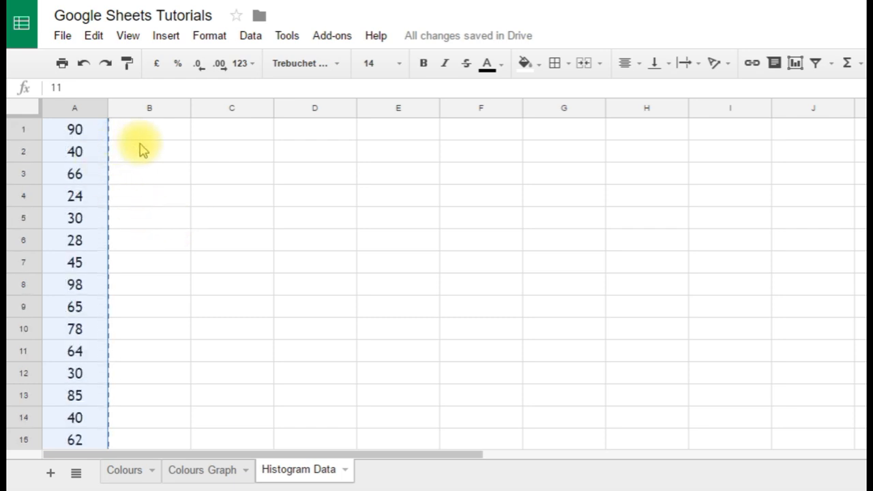
pyautogui.click(232, 173)
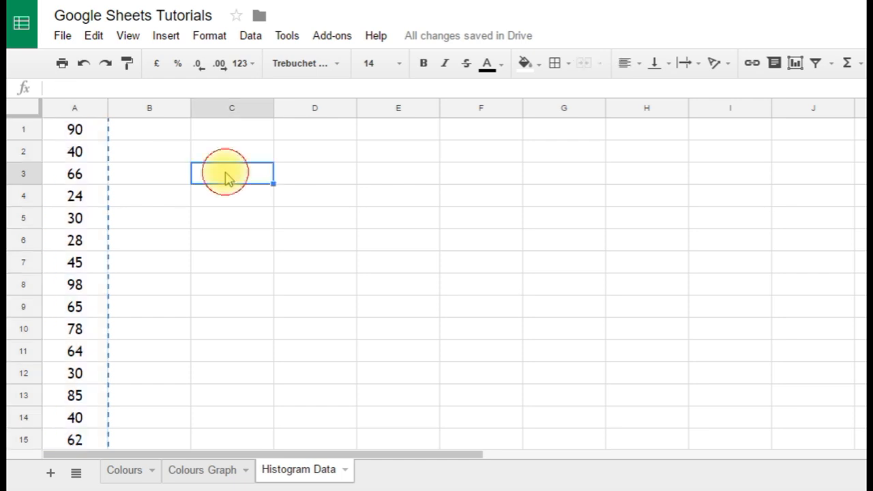
pyautogui.moveTo(75, 112)
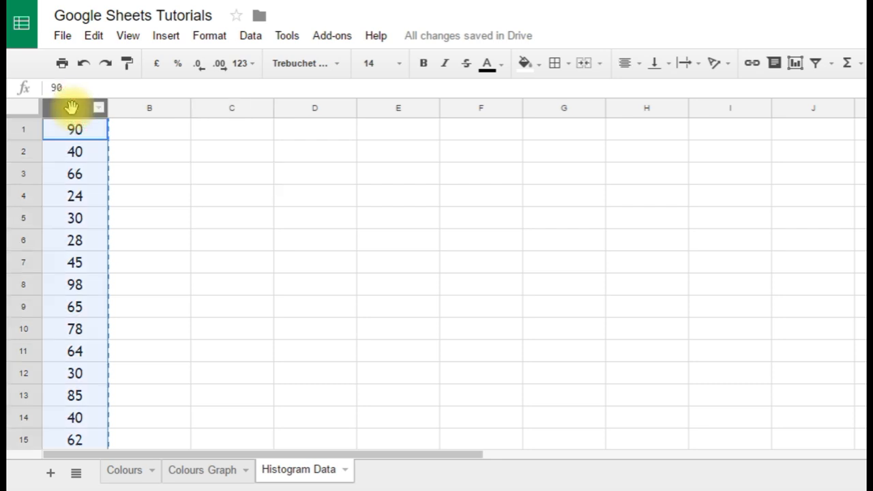
pyautogui.moveTo(161, 188)
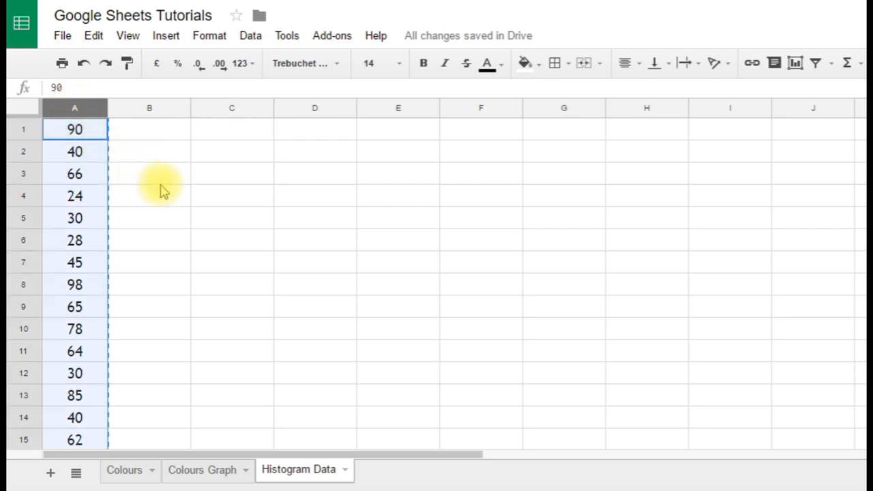
pyautogui.moveTo(229, 199)
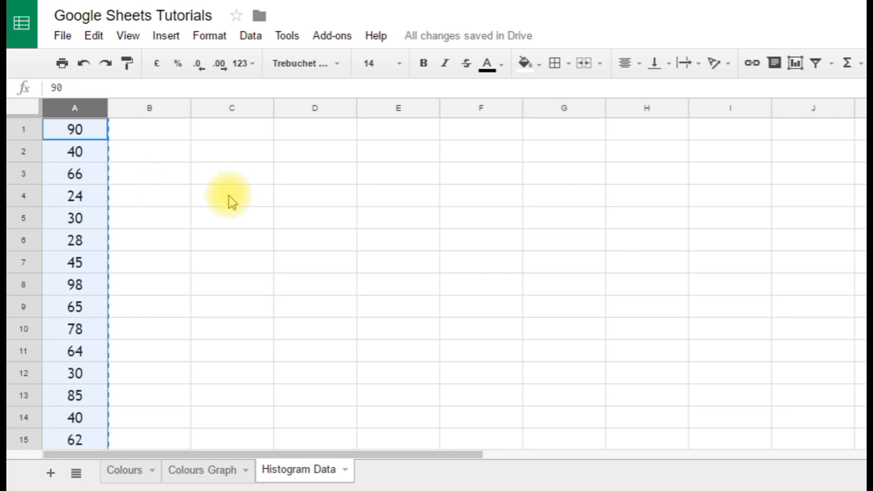
pyautogui.moveTo(166, 36)
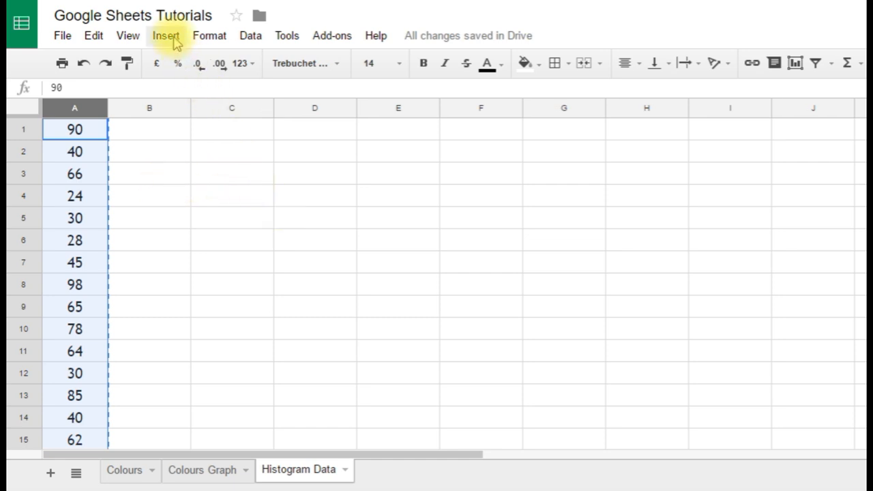
pyautogui.click(166, 35)
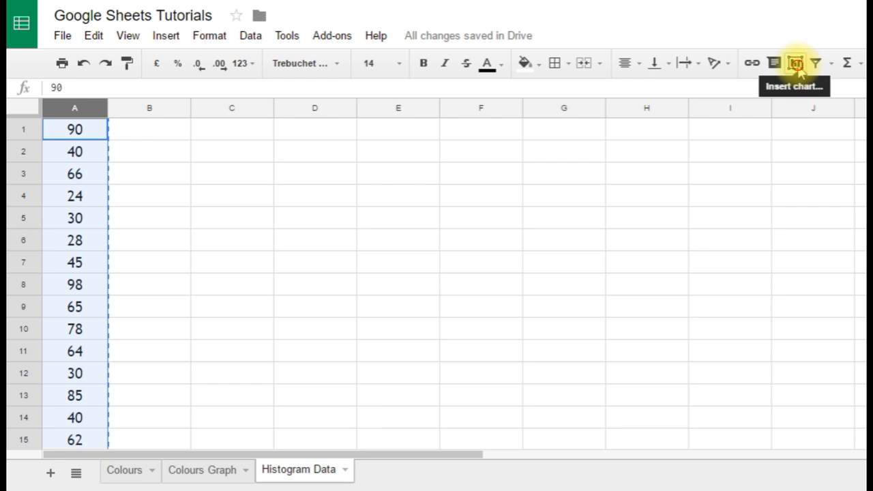
# Insert a chart from the score column, getting a recommended histogram preview
pyautogui.click(796, 62)
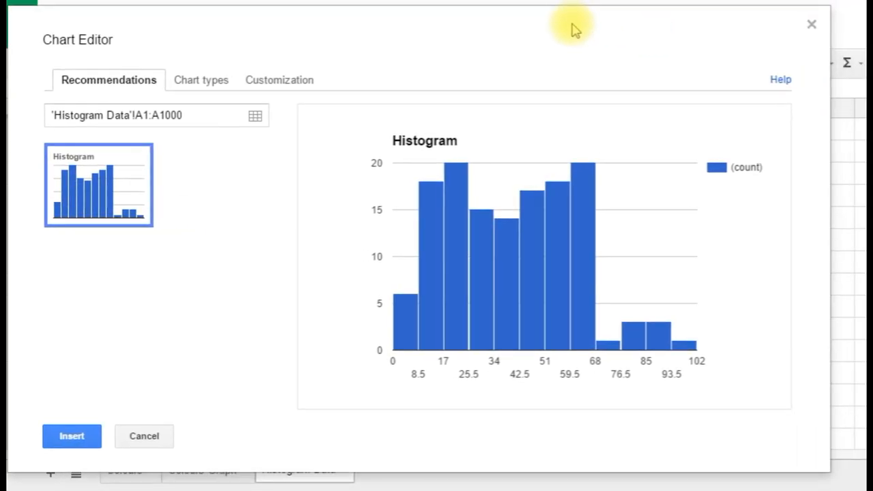
pyautogui.moveTo(666, 276)
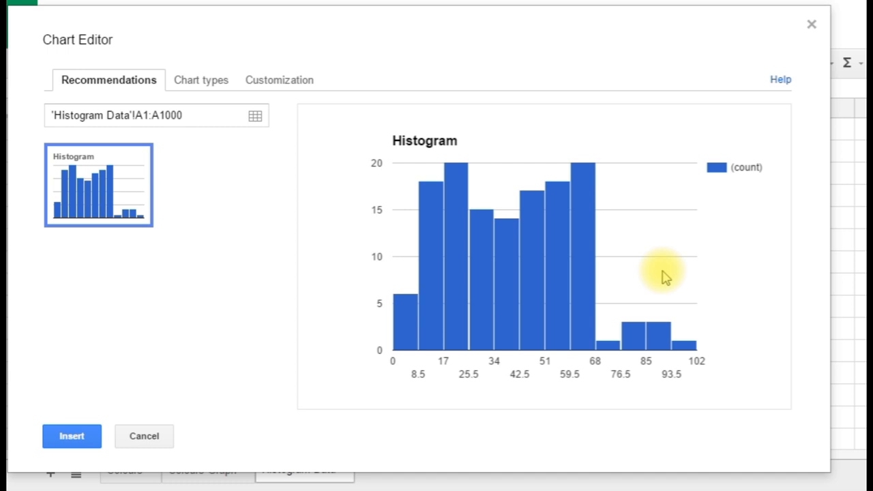
pyautogui.moveTo(498, 280)
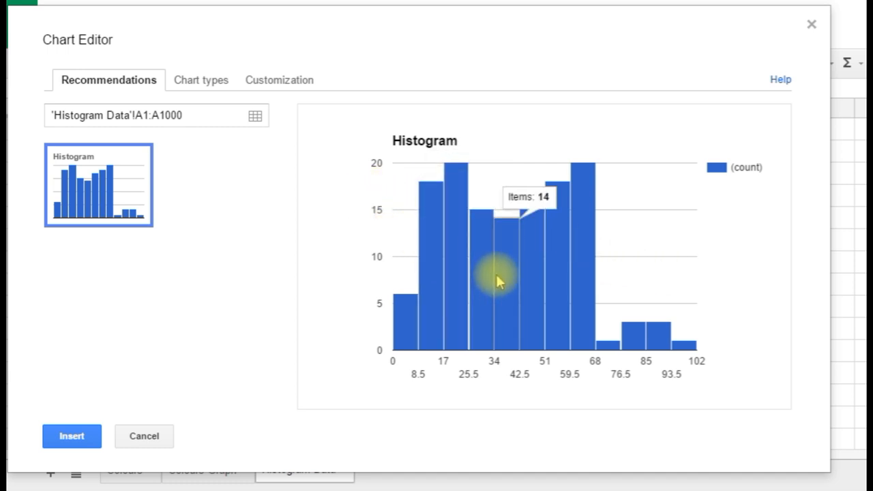
pyautogui.moveTo(321, 338)
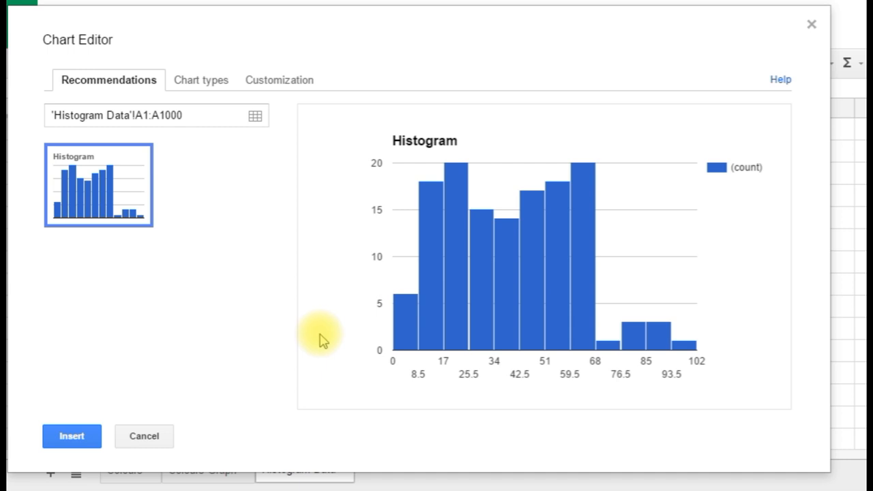
pyautogui.moveTo(543, 344)
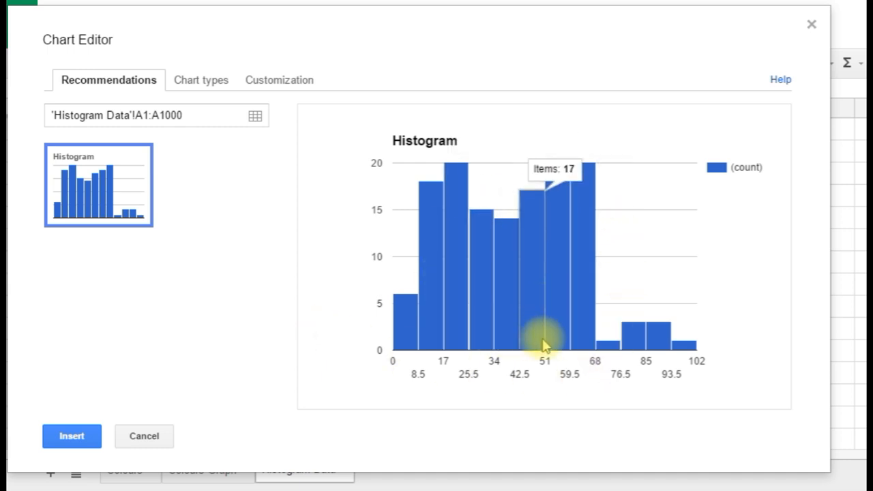
pyautogui.moveTo(443, 335)
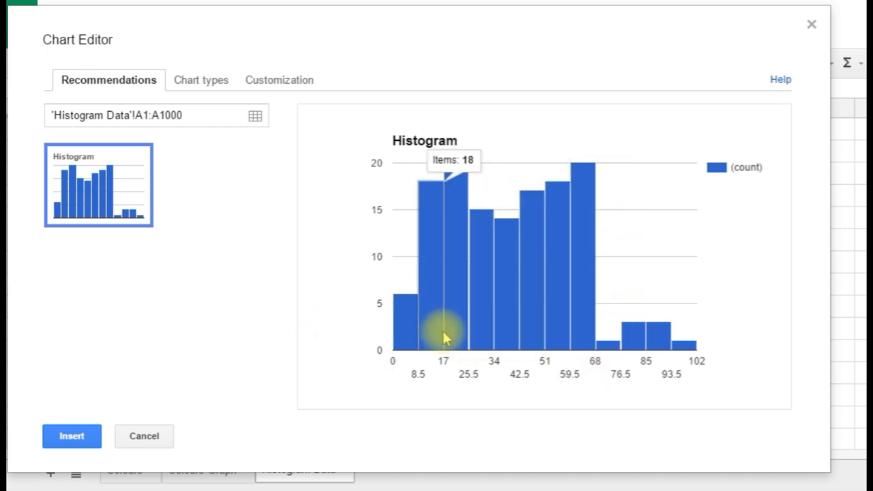
pyautogui.moveTo(276, 341)
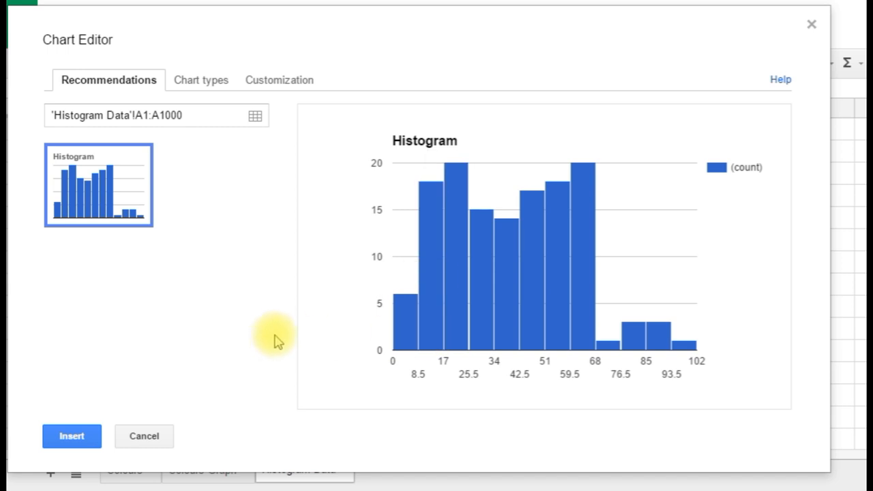
pyautogui.moveTo(314, 352)
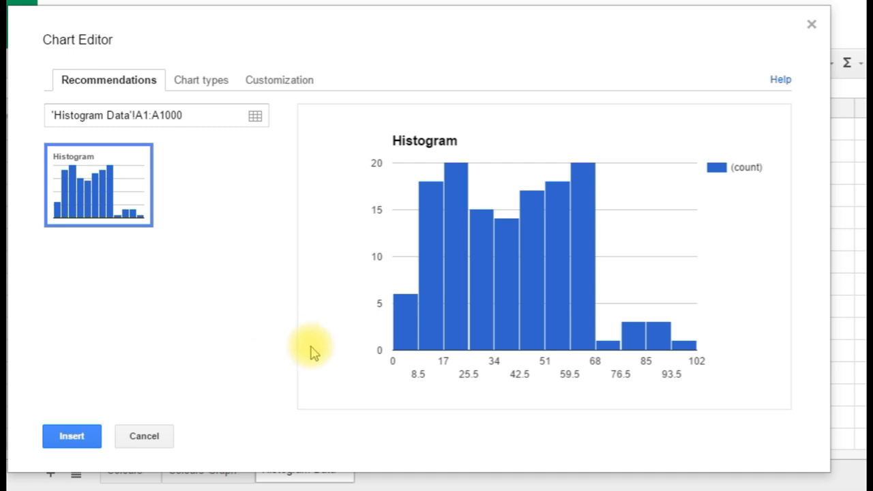
pyautogui.moveTo(494, 390)
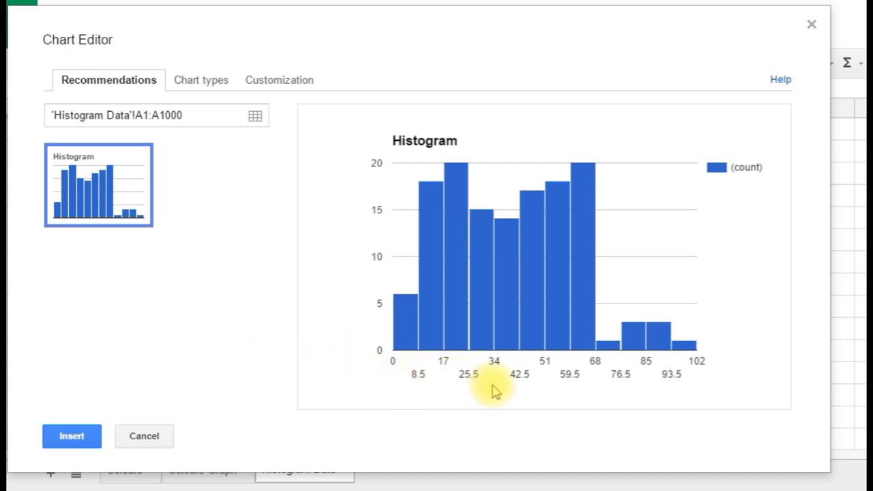
pyautogui.moveTo(675, 388)
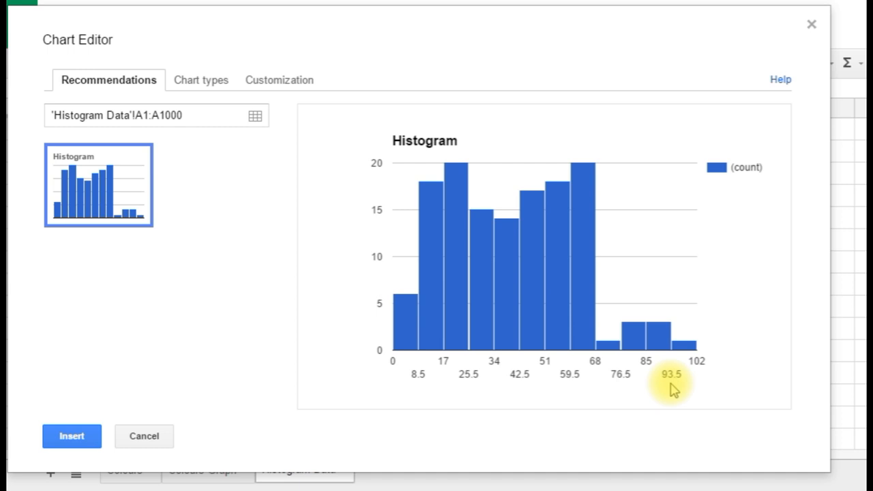
pyautogui.moveTo(130, 89)
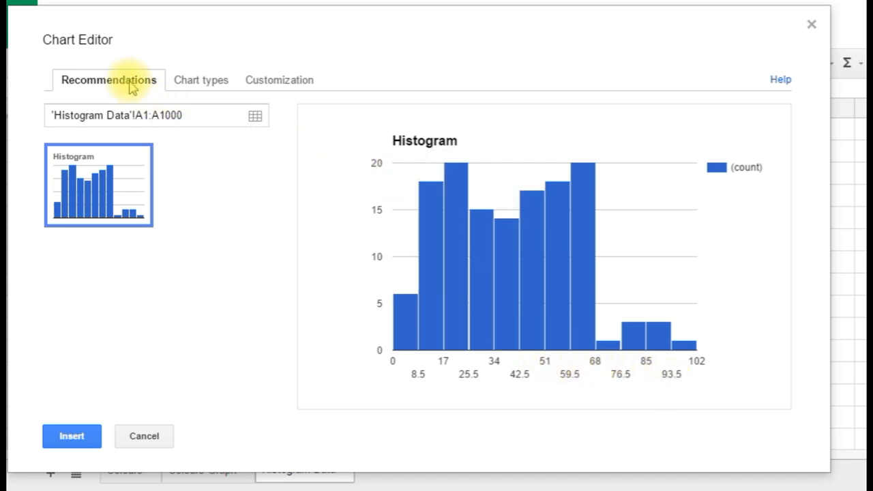
pyautogui.moveTo(279, 79)
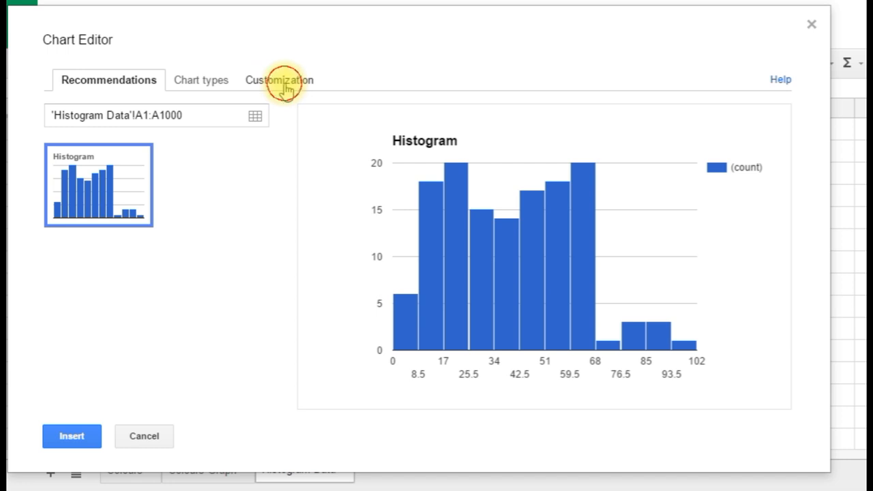
# Title the histogram 'Test Scores' in the Customization options and remove its legend
pyautogui.click(278, 79)
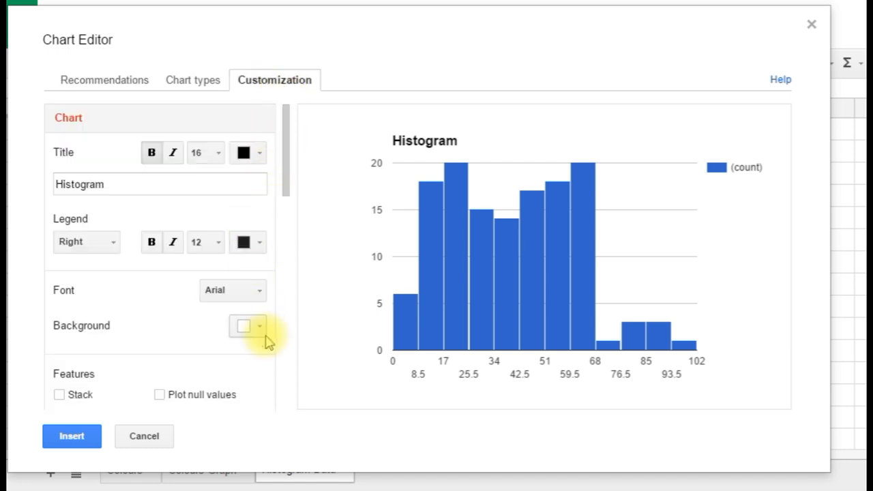
pyautogui.moveTo(123, 184)
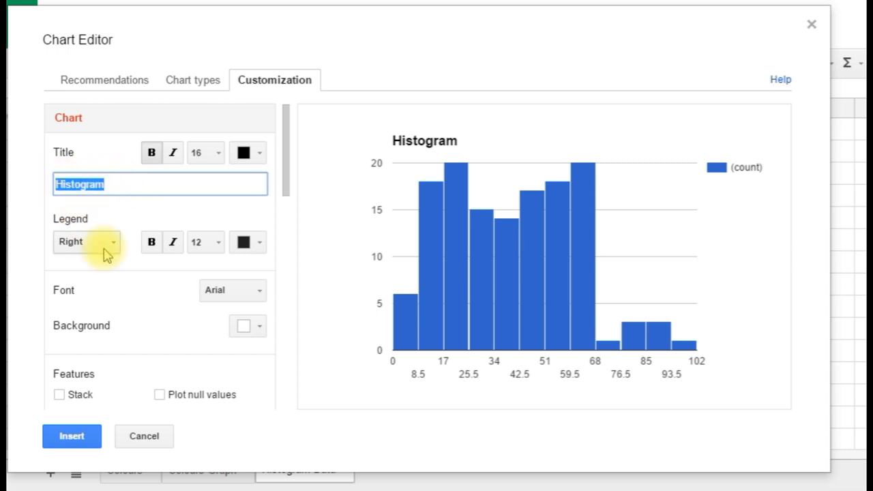
pyautogui.moveTo(109, 260)
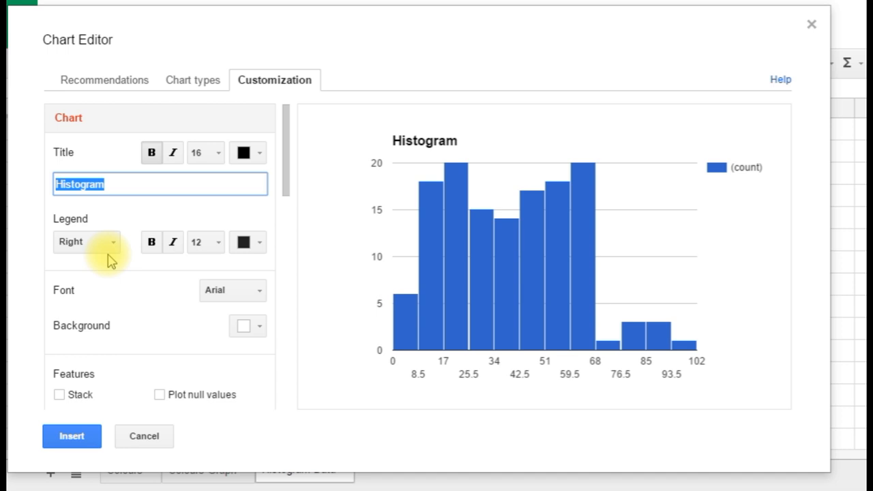
pyautogui.write('Test')
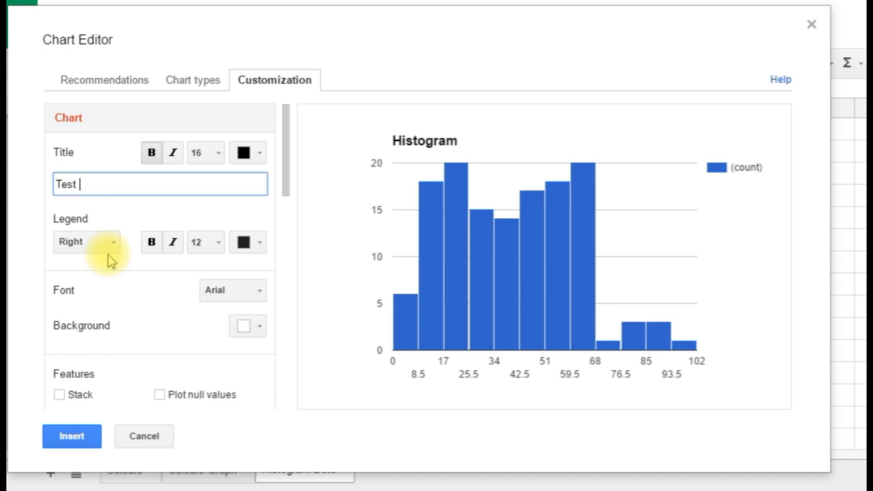
pyautogui.write('Scores')
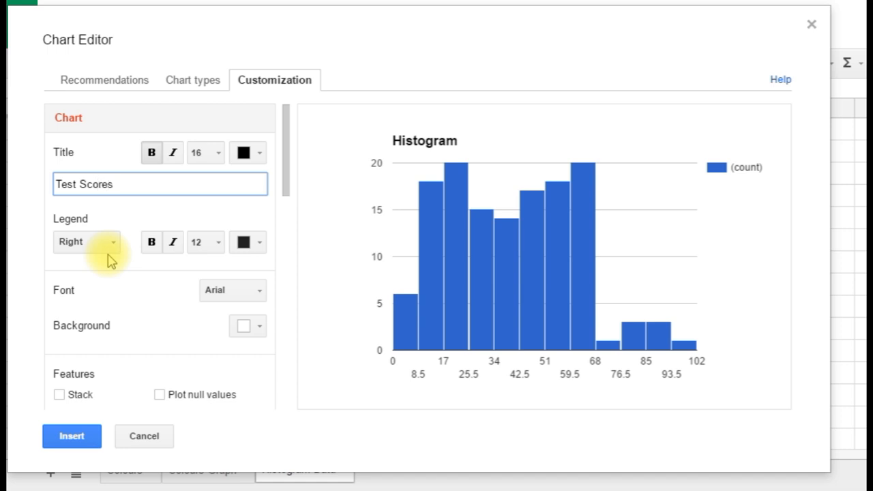
pyautogui.moveTo(824, 175)
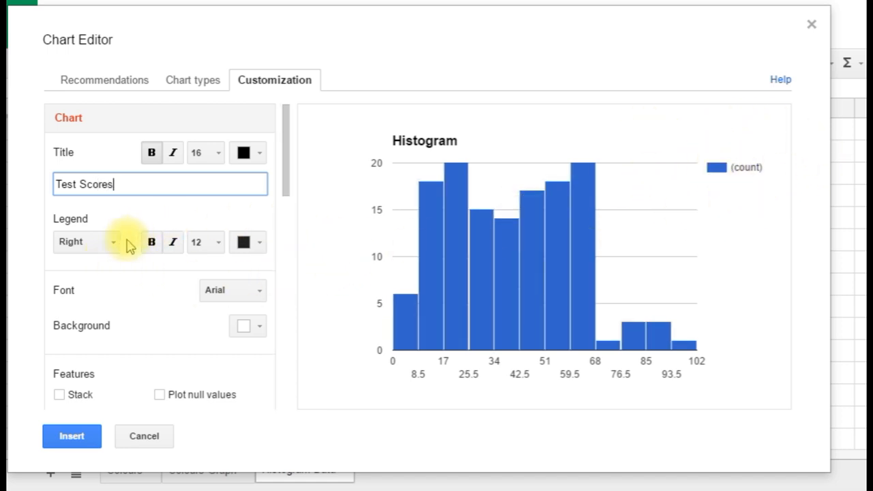
pyautogui.click(85, 243)
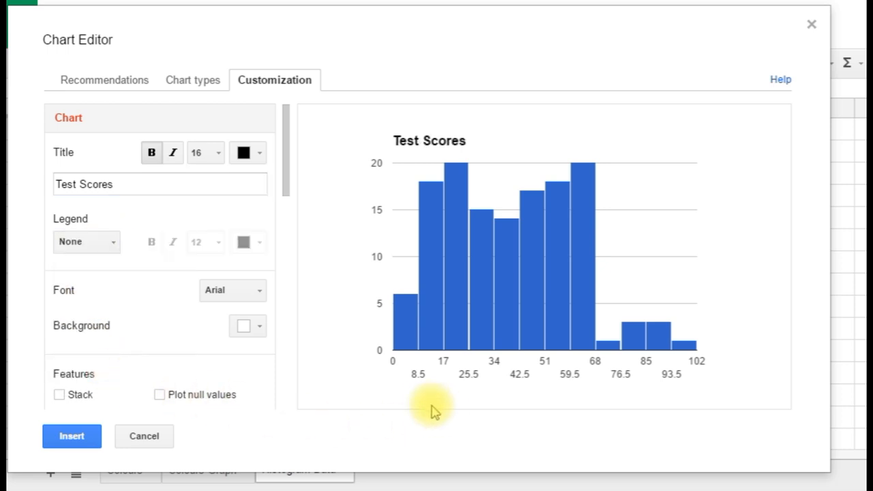
pyautogui.moveTo(360, 190)
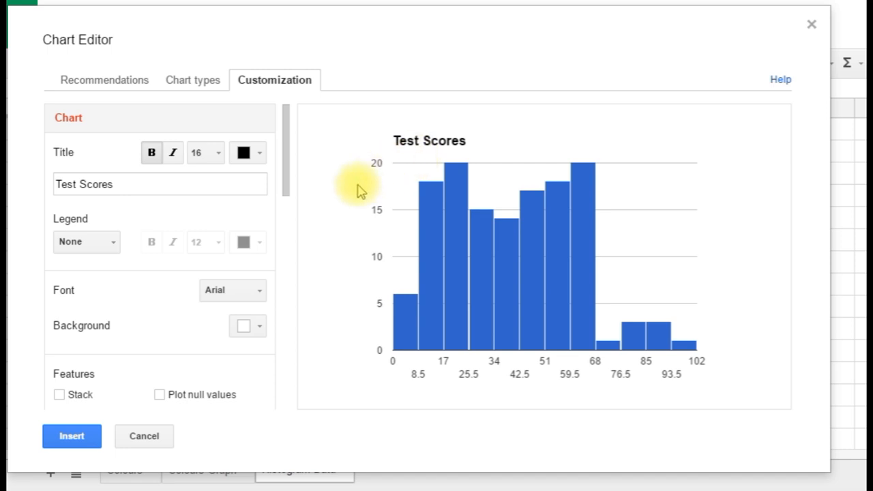
pyautogui.moveTo(287, 185)
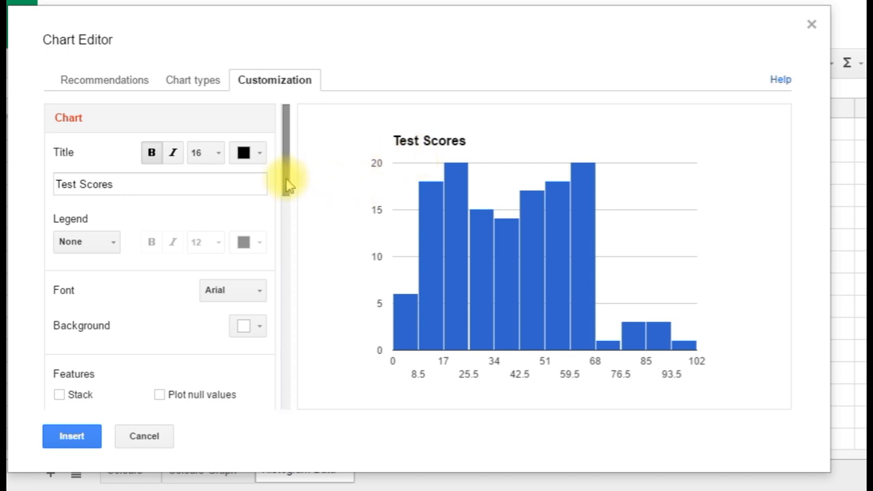
pyautogui.moveTo(480, 371)
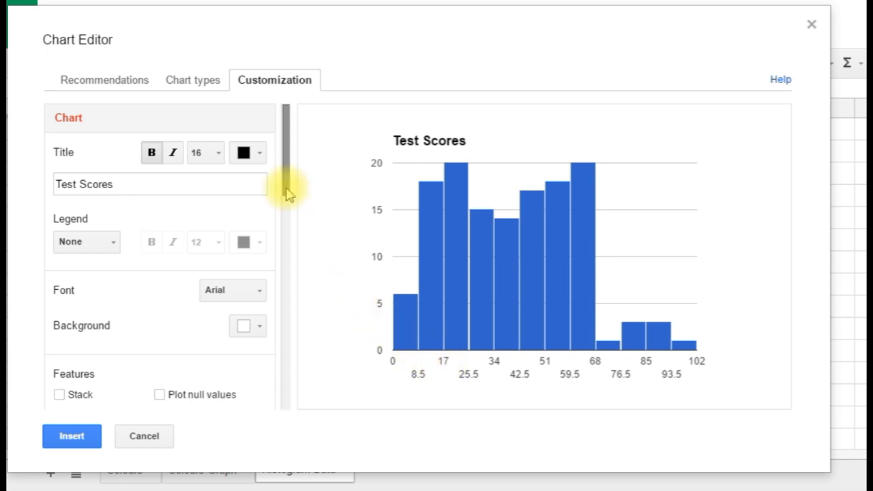
# Set the histogram bucket size to 10, binning scores from 0 to 100
pyautogui.scroll(-3)
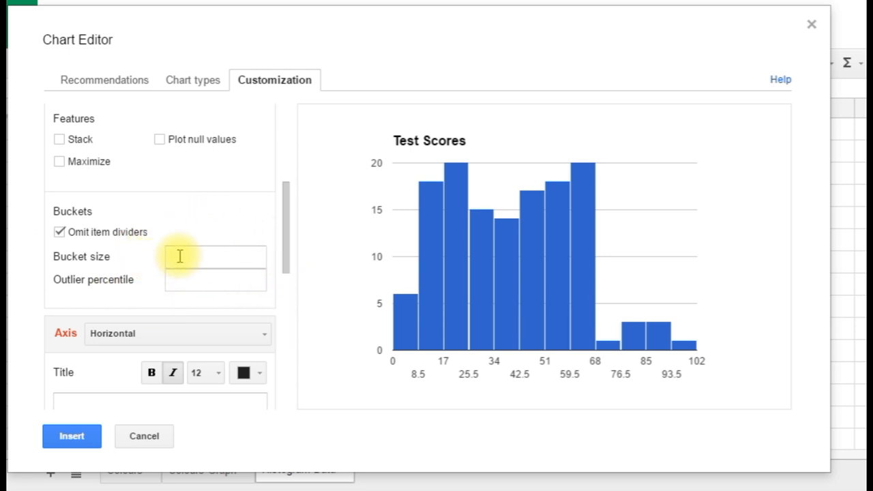
pyautogui.click(215, 256)
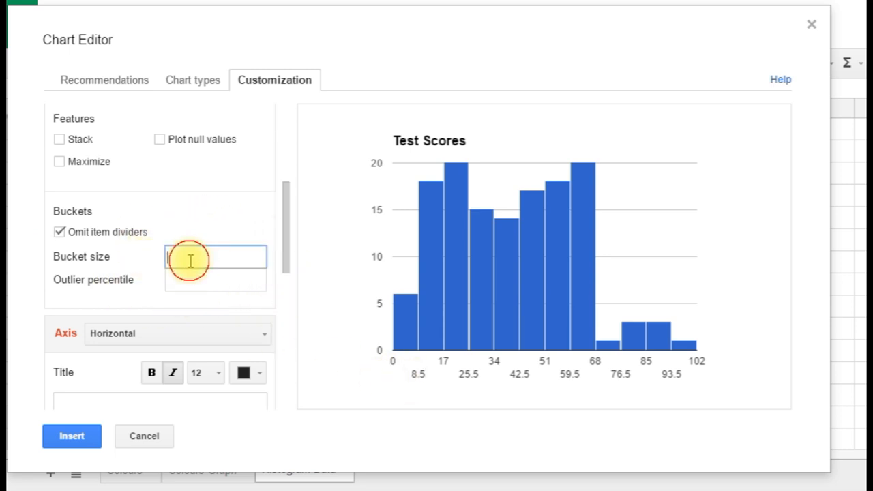
pyautogui.write('10')
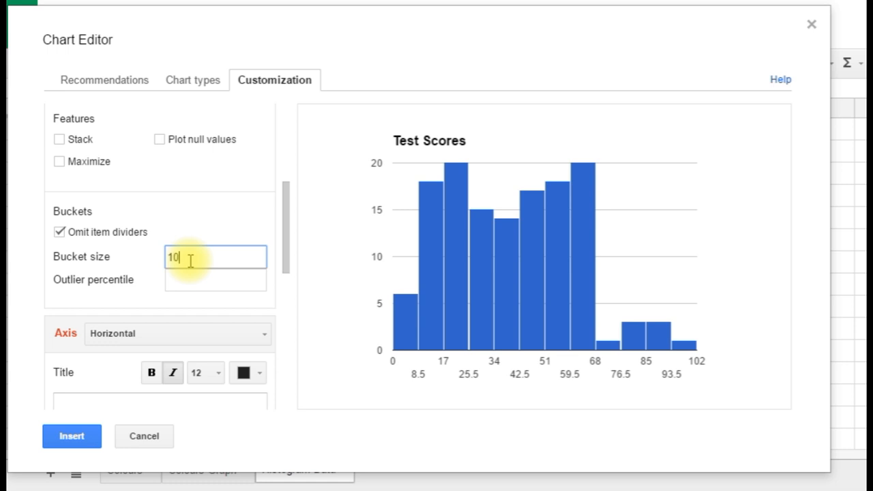
pyautogui.click(216, 279)
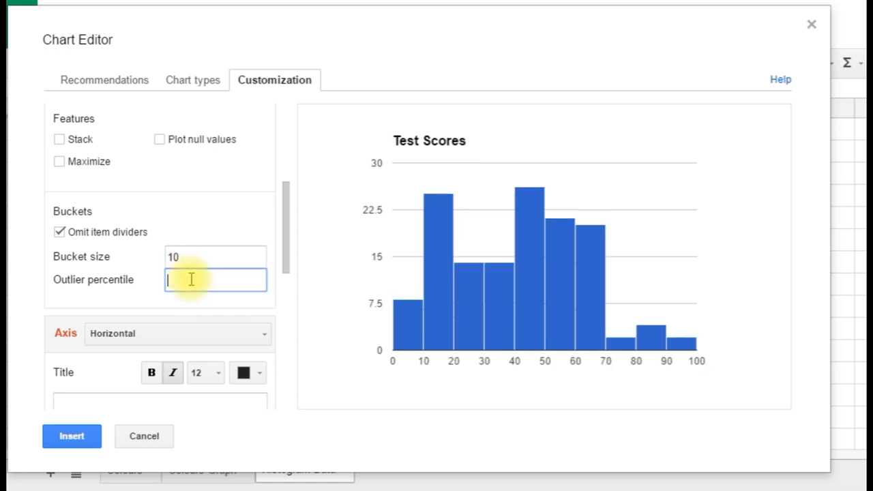
pyautogui.moveTo(682, 368)
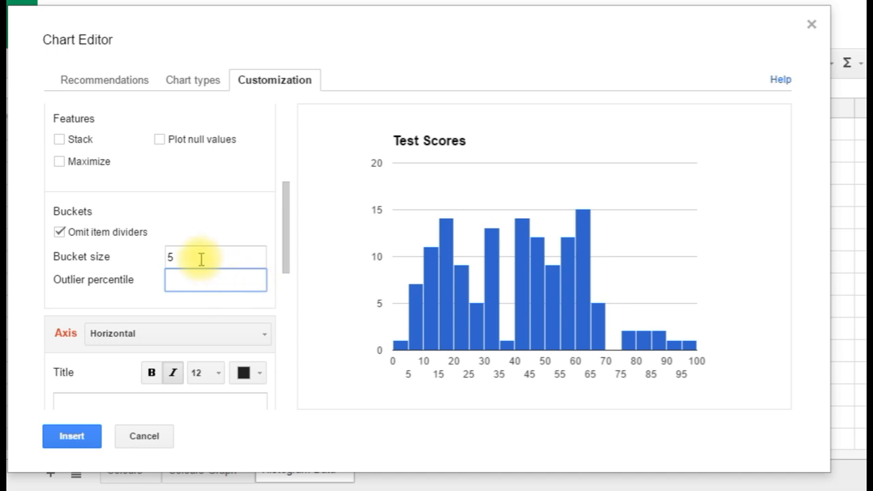
pyautogui.write('10')
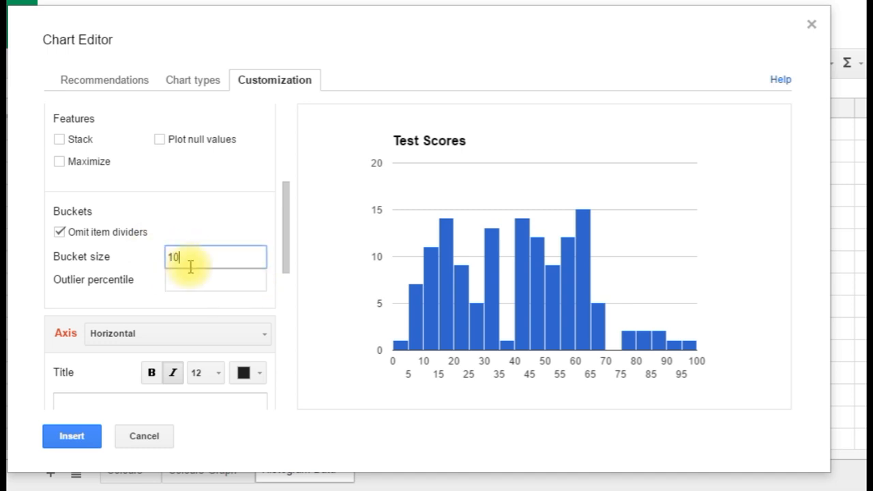
pyautogui.click(215, 280)
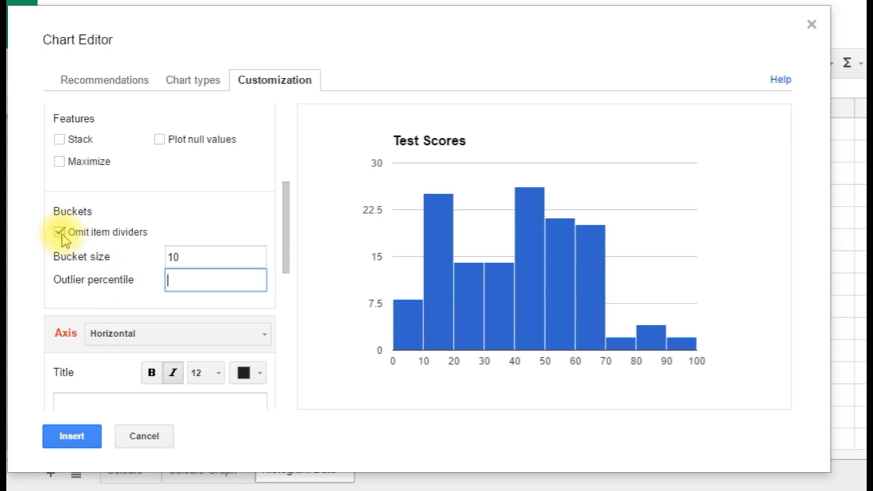
pyautogui.click(58, 232)
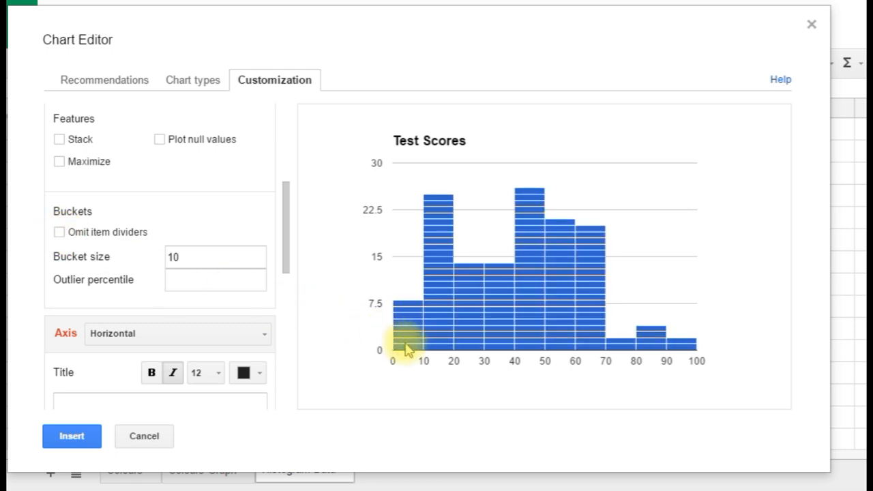
pyautogui.moveTo(466, 327)
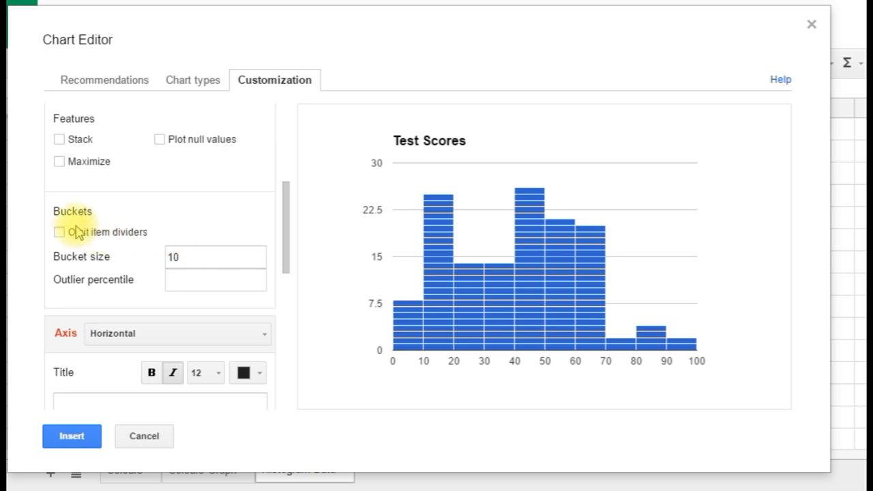
pyautogui.click(59, 232)
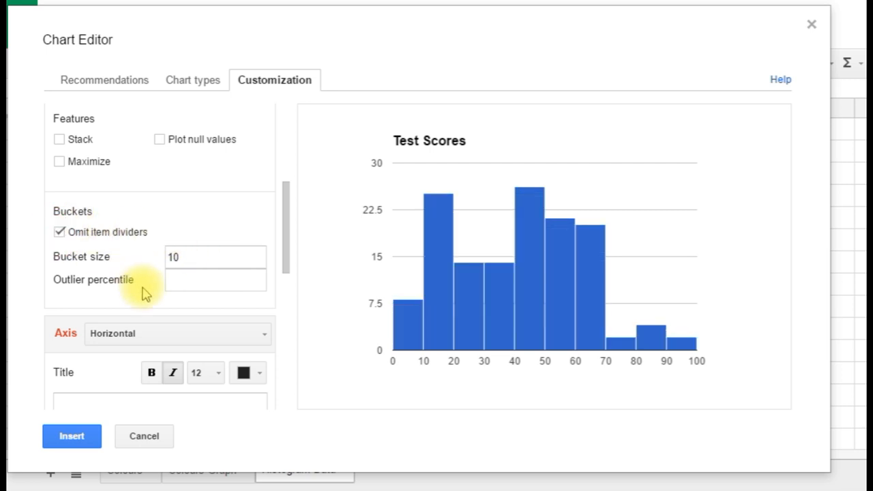
pyautogui.moveTo(176, 320)
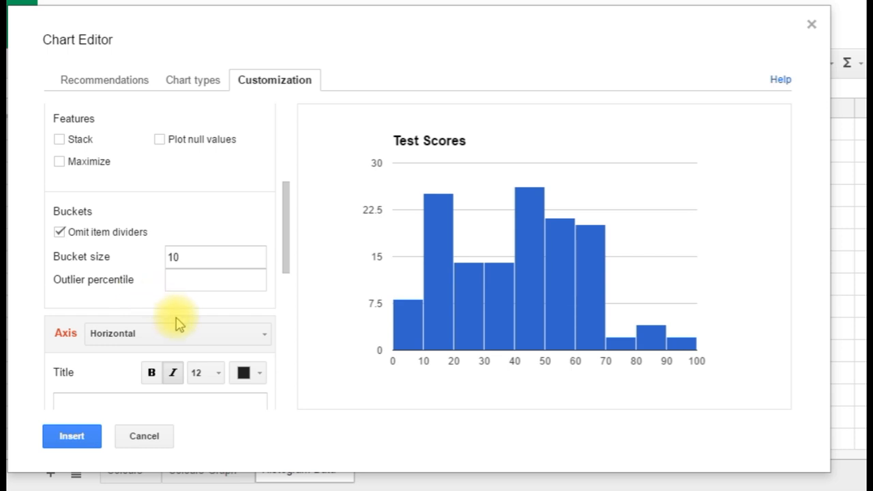
# Set the left vertical axis to a minimum of 0 and maximum of 30
pyautogui.scroll(-3)
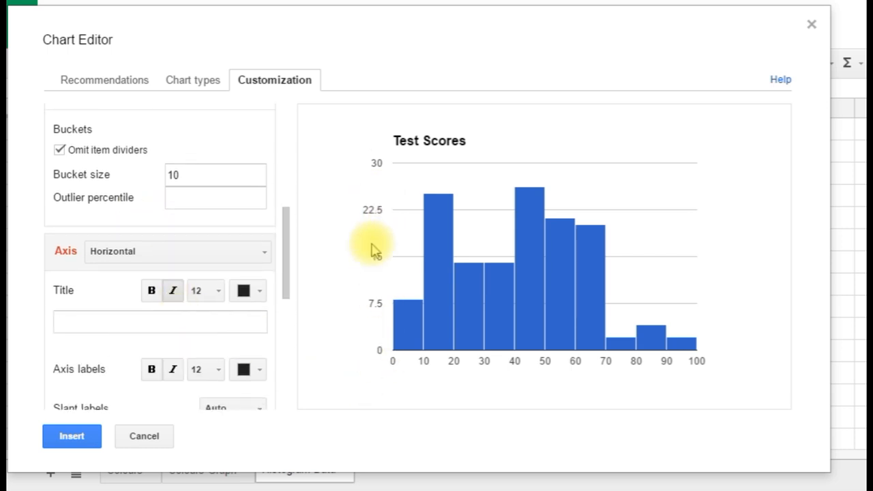
pyautogui.moveTo(402, 248)
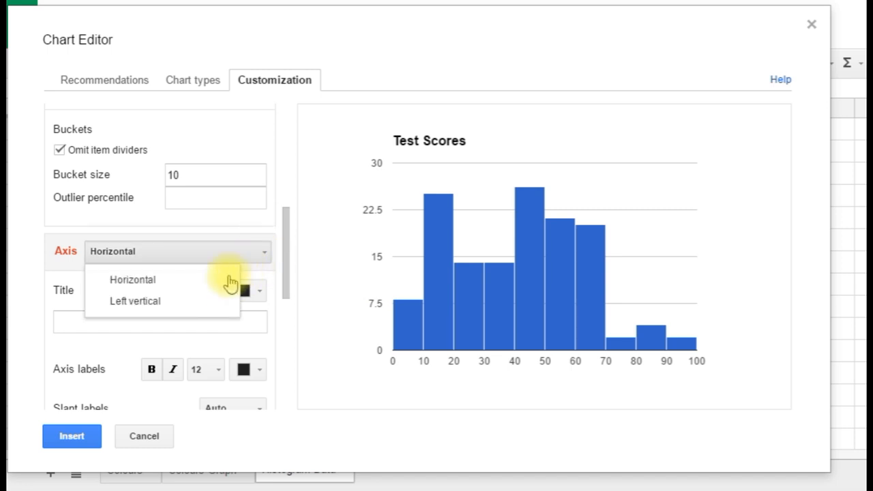
pyautogui.click(135, 302)
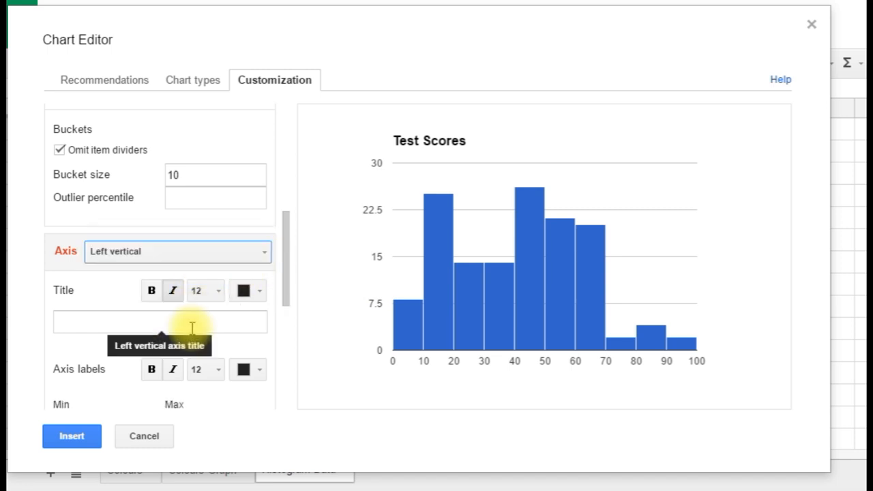
pyautogui.scroll(-3)
pyautogui.write('0')
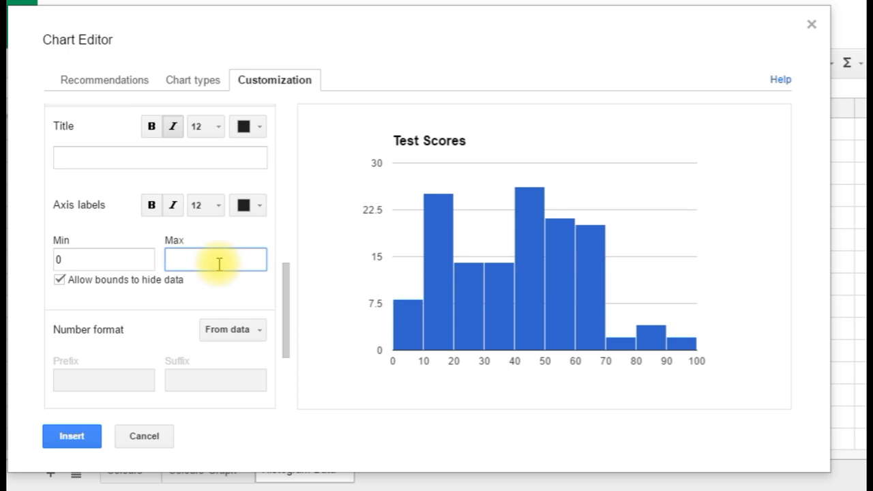
pyautogui.write('28')
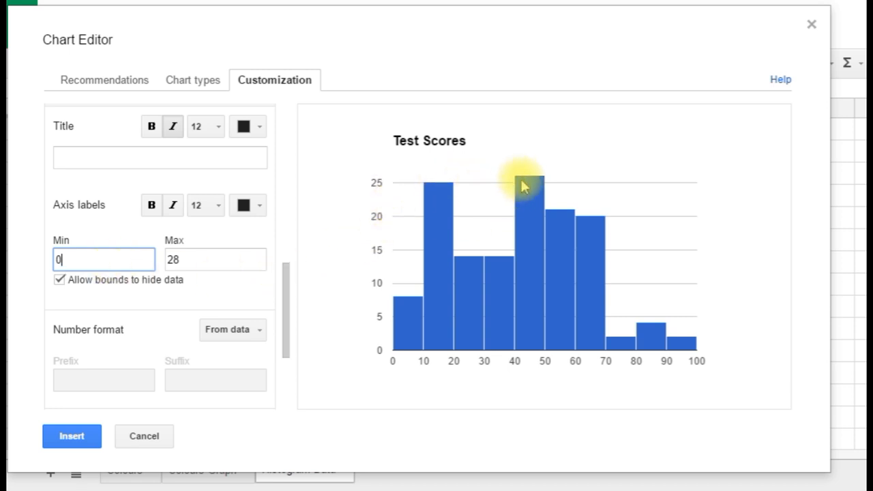
pyautogui.tripleClick(216, 260)
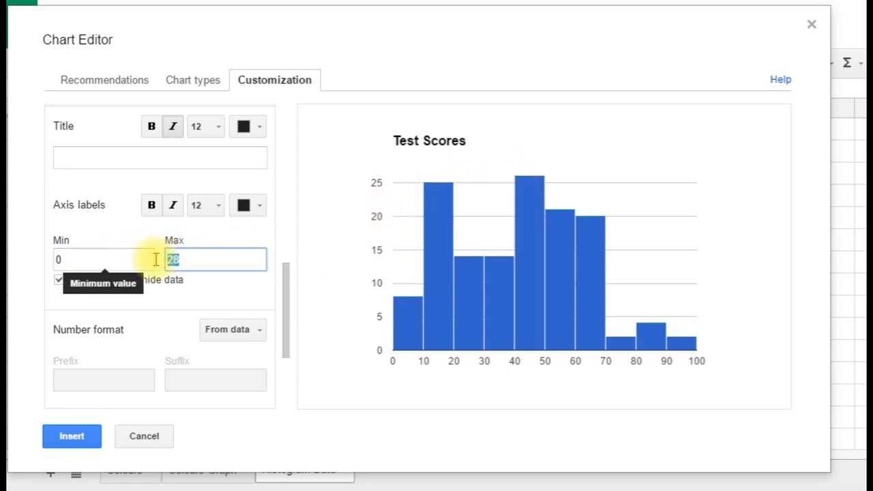
pyautogui.write('30')
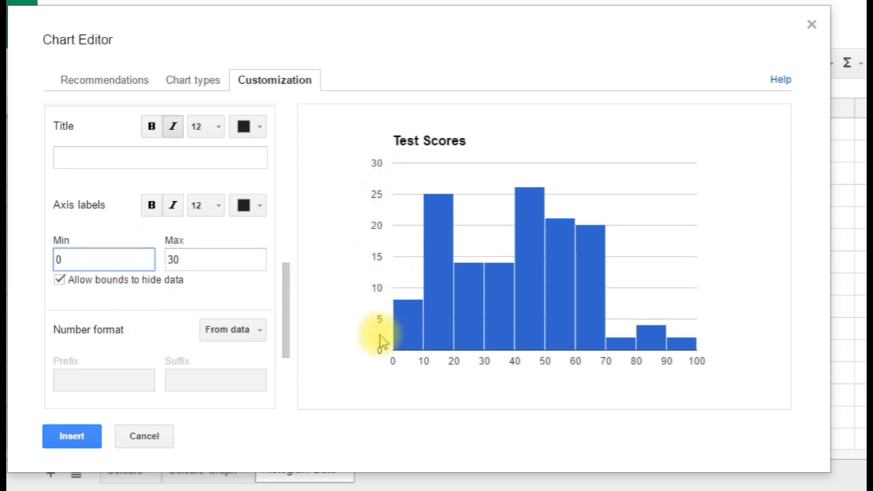
pyautogui.moveTo(365, 273)
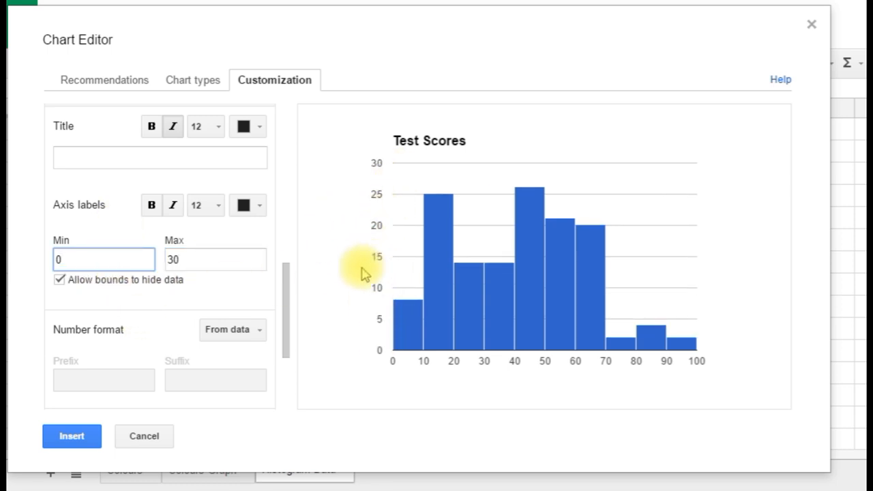
pyautogui.moveTo(338, 354)
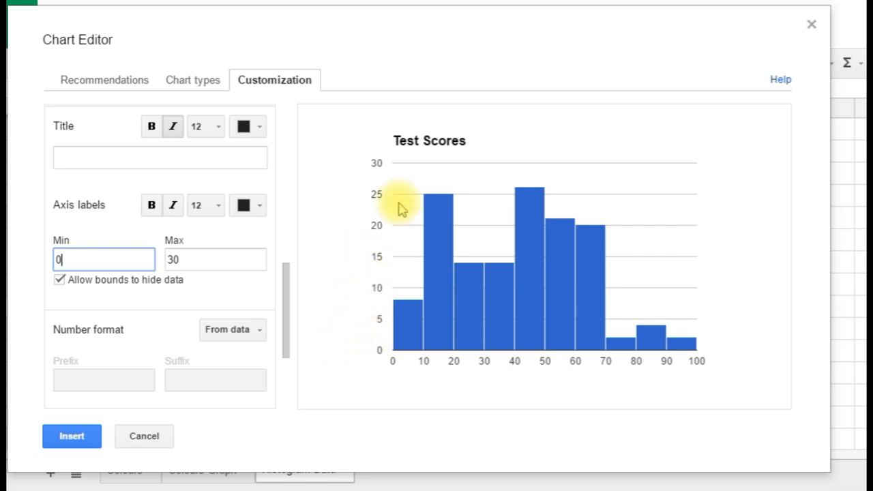
pyautogui.moveTo(375, 276)
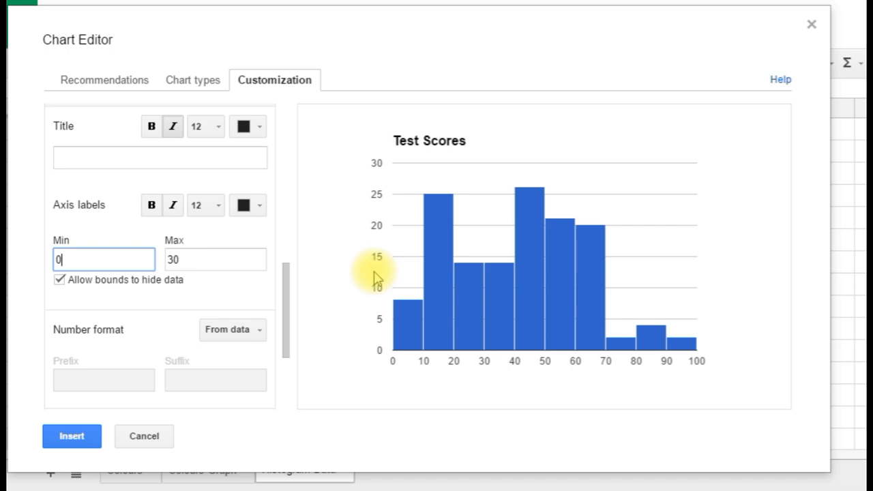
pyautogui.moveTo(564, 388)
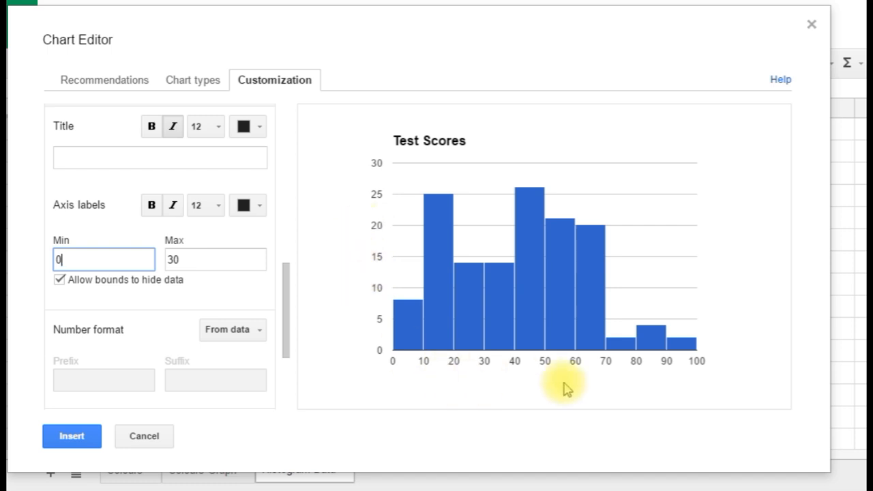
pyautogui.moveTo(358, 273)
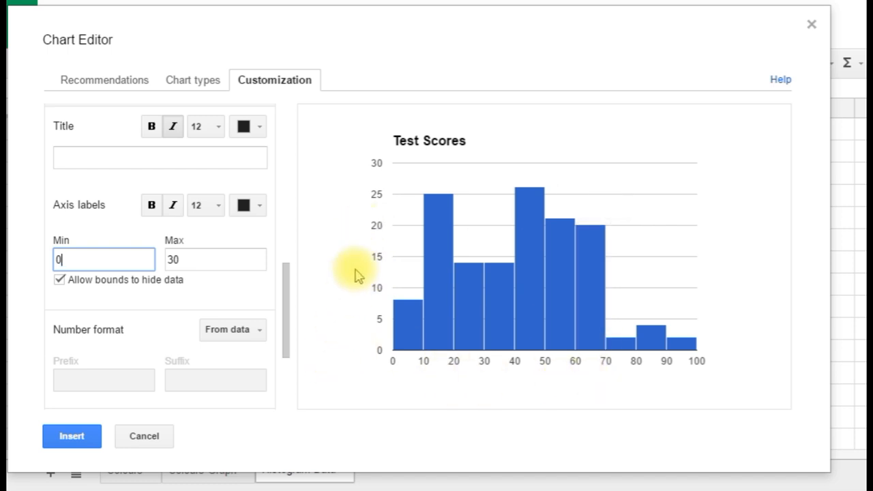
pyautogui.moveTo(330, 320)
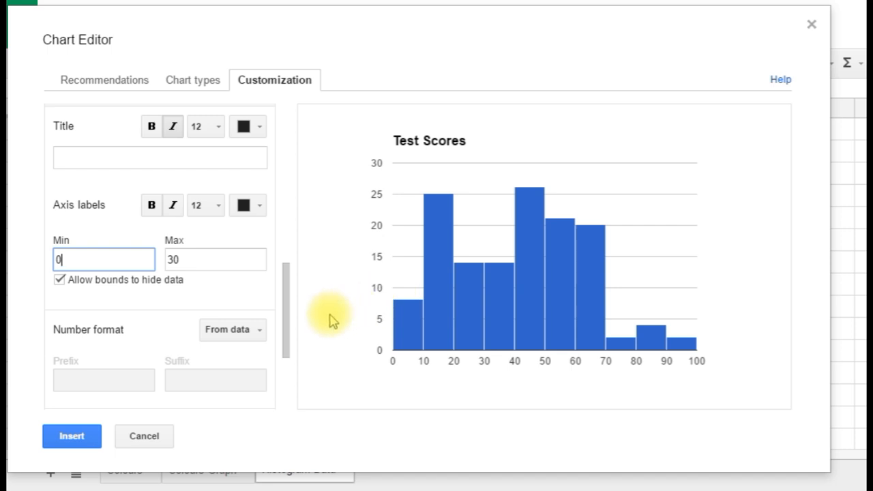
pyautogui.moveTo(415, 373)
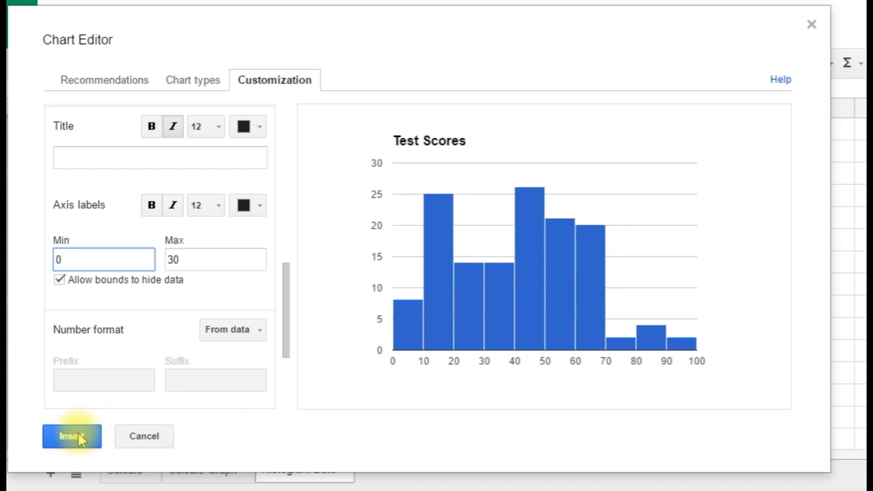
# Insert the finished Test Scores histogram into the Histogram Data sheet
pyautogui.click(71, 436)
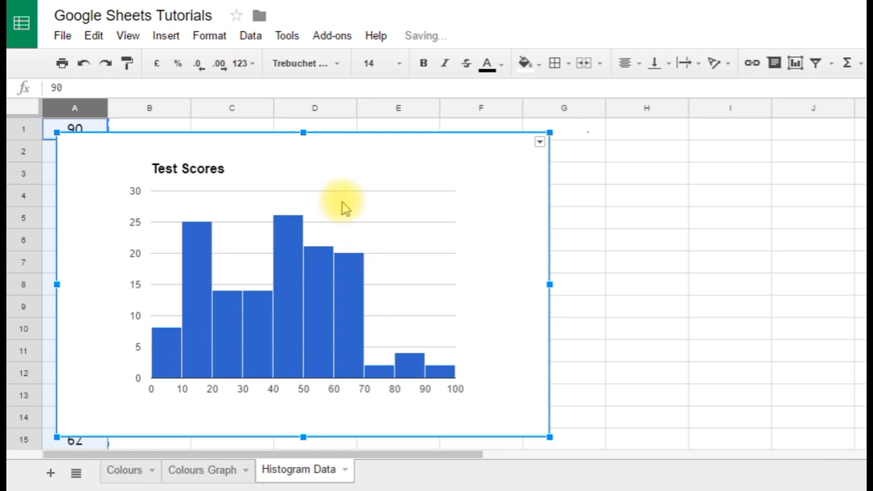
pyautogui.moveTo(640, 339)
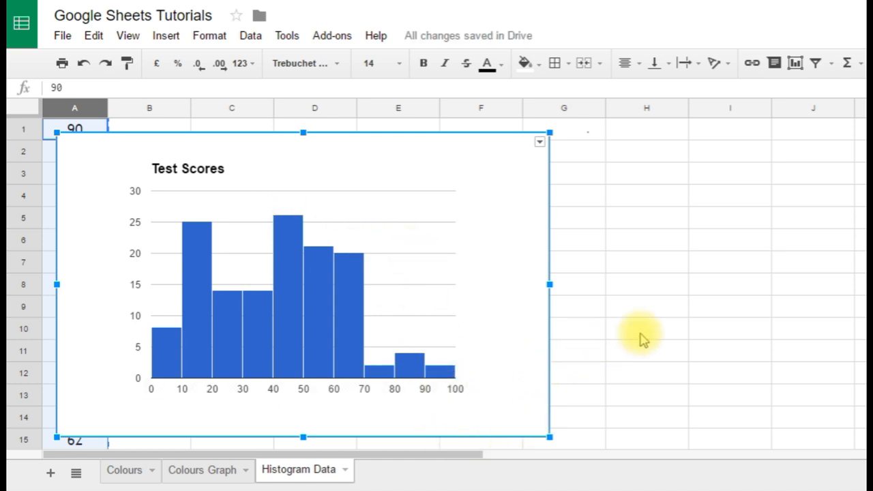